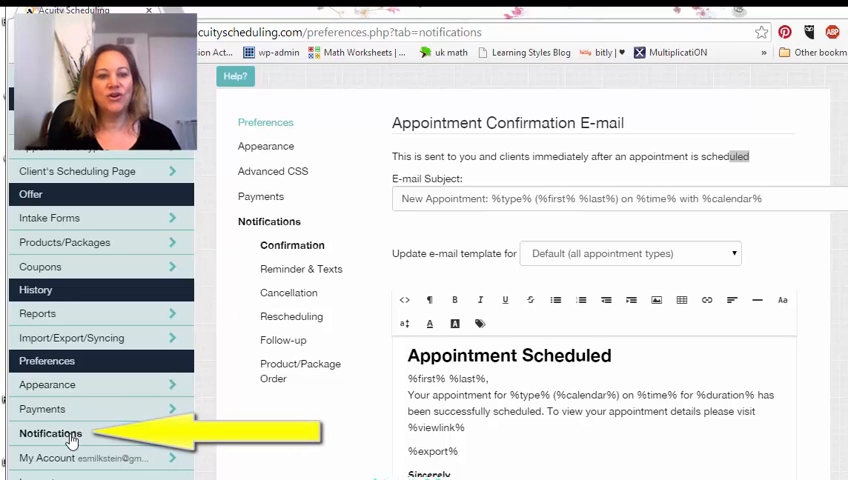
# View the Parent Consultation confirmation template with the insert-variable field list shown
pyautogui.doubleClick(730, 156)
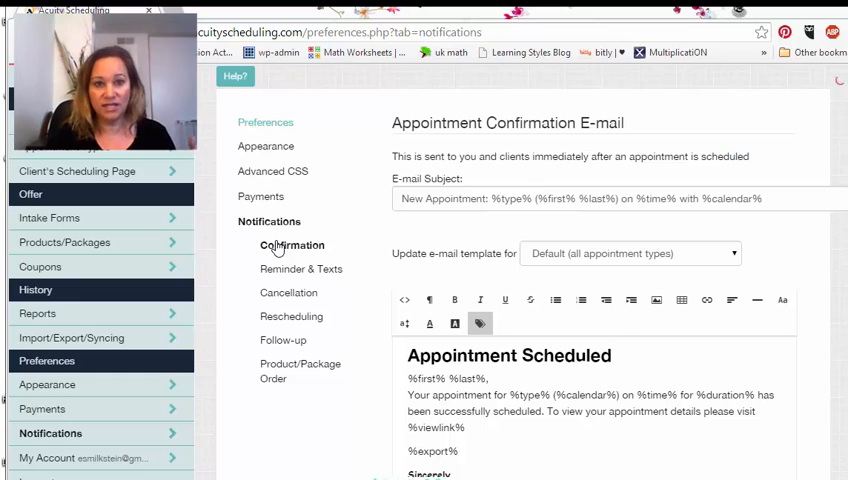
pyautogui.click(480, 324)
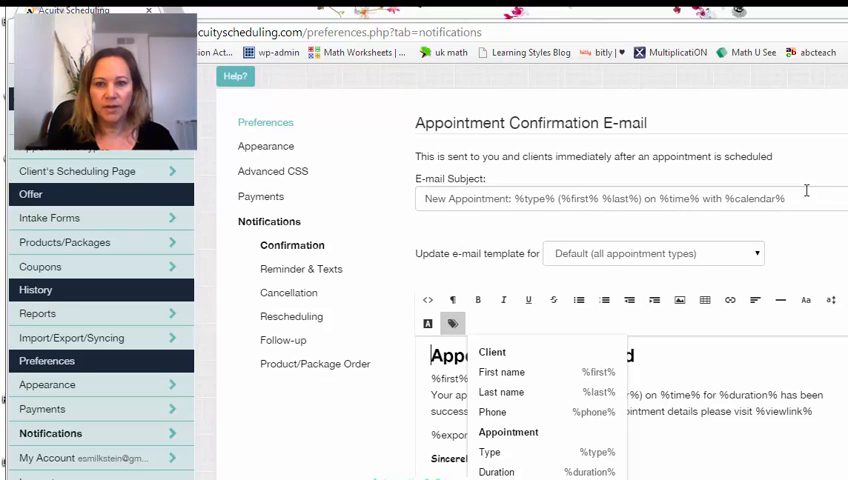
pyautogui.click(652, 252)
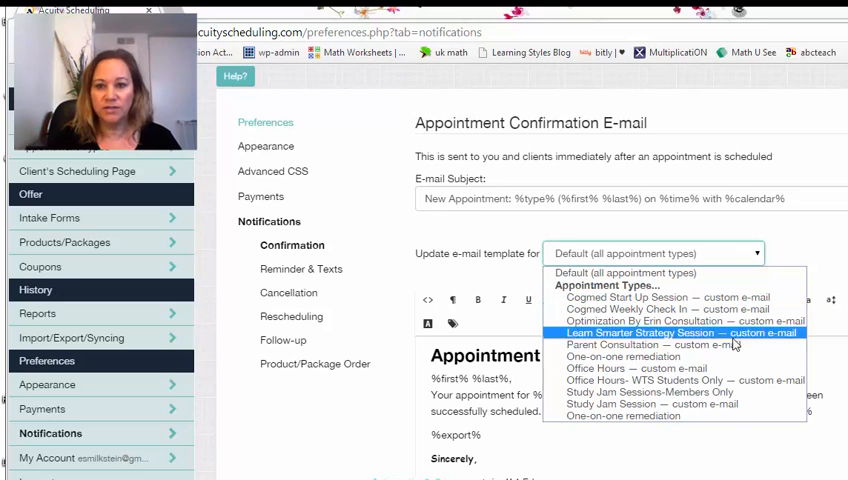
pyautogui.click(654, 344)
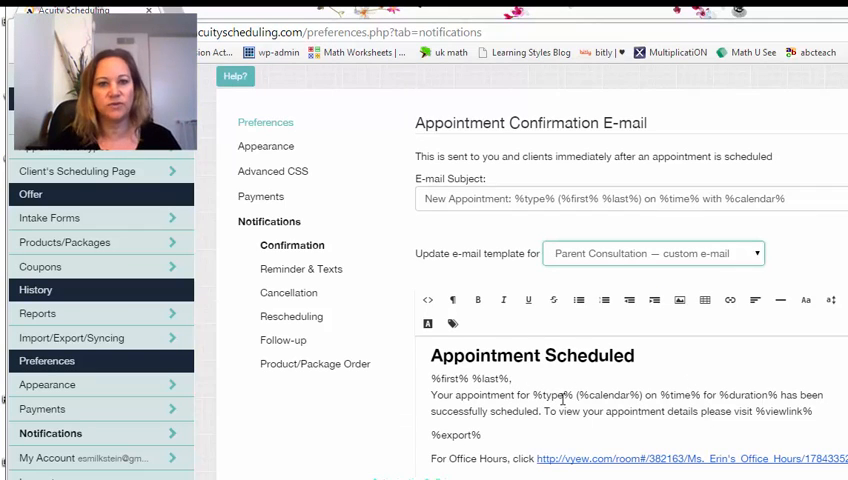
# Switch the confirmation template to the Study Jam Sessions-Members Only appointment type
pyautogui.click(650, 252)
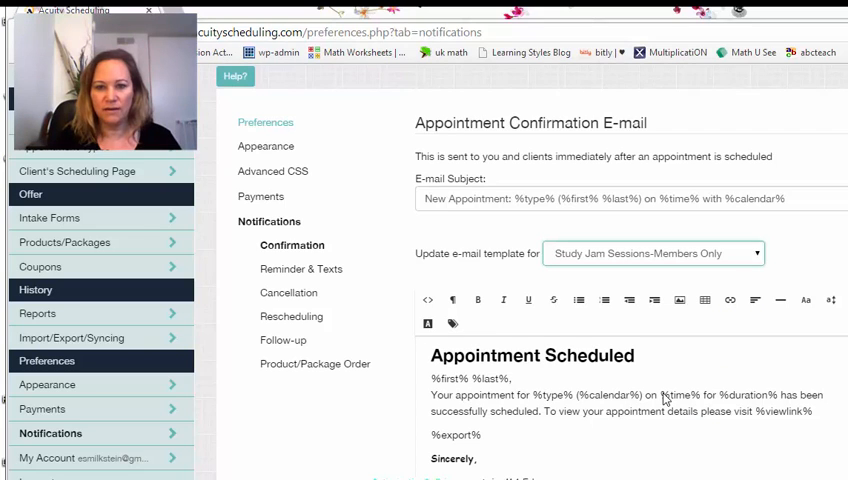
pyautogui.scroll(-3)
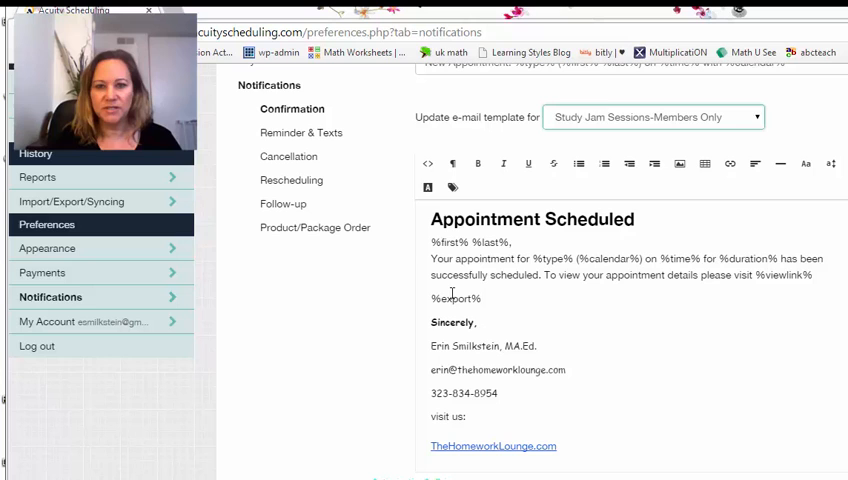
# Choose Cogmed Start Up Session's confirmation template, then move to the follow-up e-mail settings
pyautogui.click(652, 116)
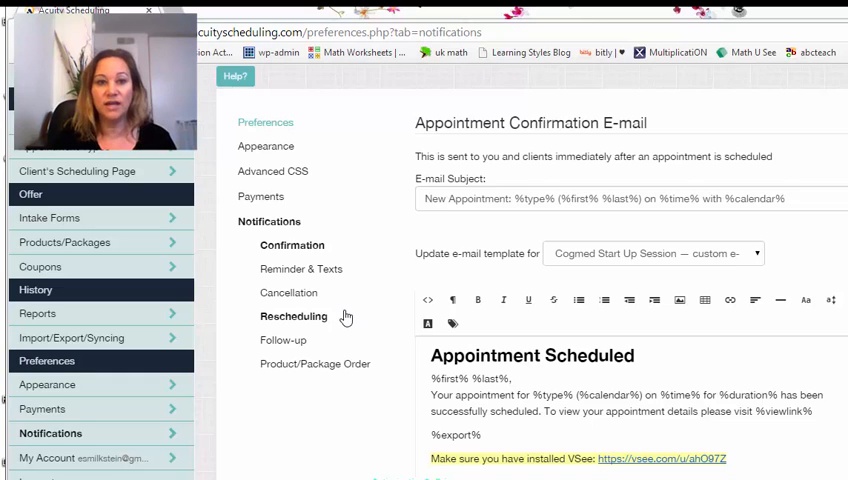
pyautogui.click(300, 268)
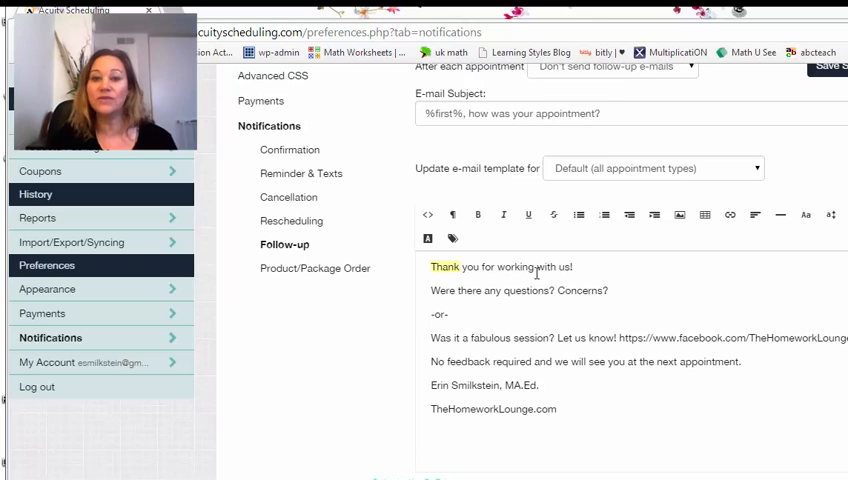
# Review the Cogmed Weekly Check In follow-up message, then show the rescheduling e-mail template
pyautogui.moveTo(432, 266); pyautogui.dragTo(620, 290)
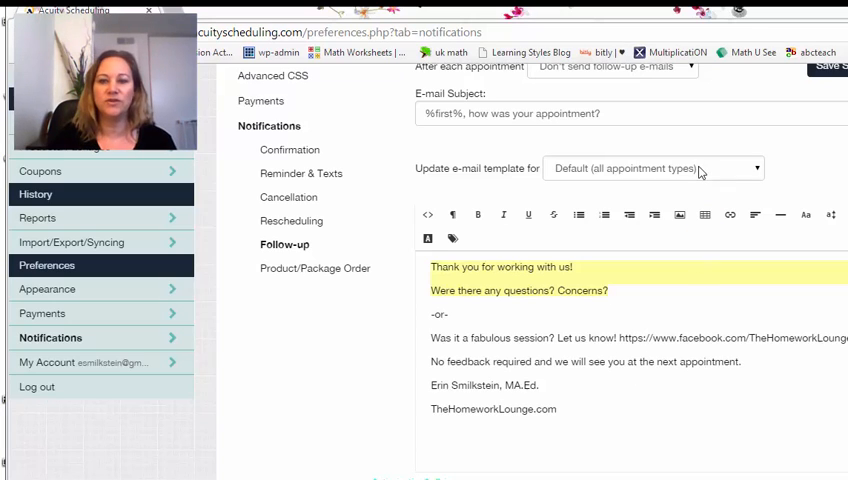
pyautogui.click(650, 168)
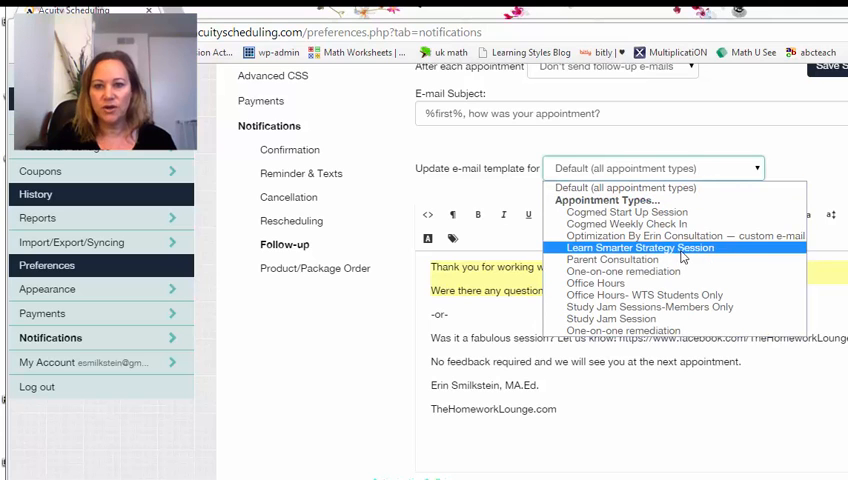
pyautogui.click(616, 224)
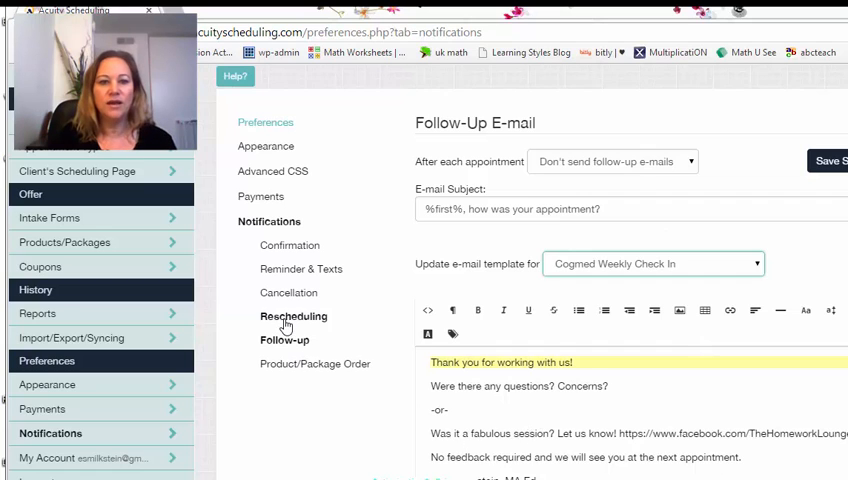
pyautogui.click(292, 316)
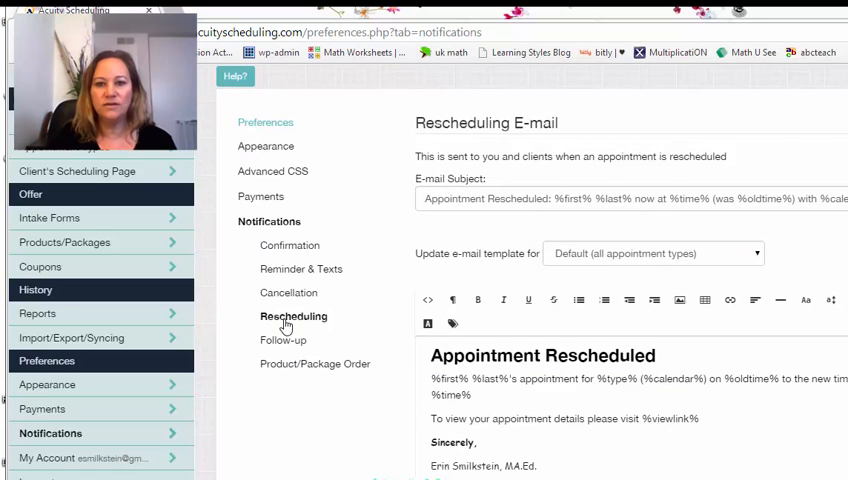